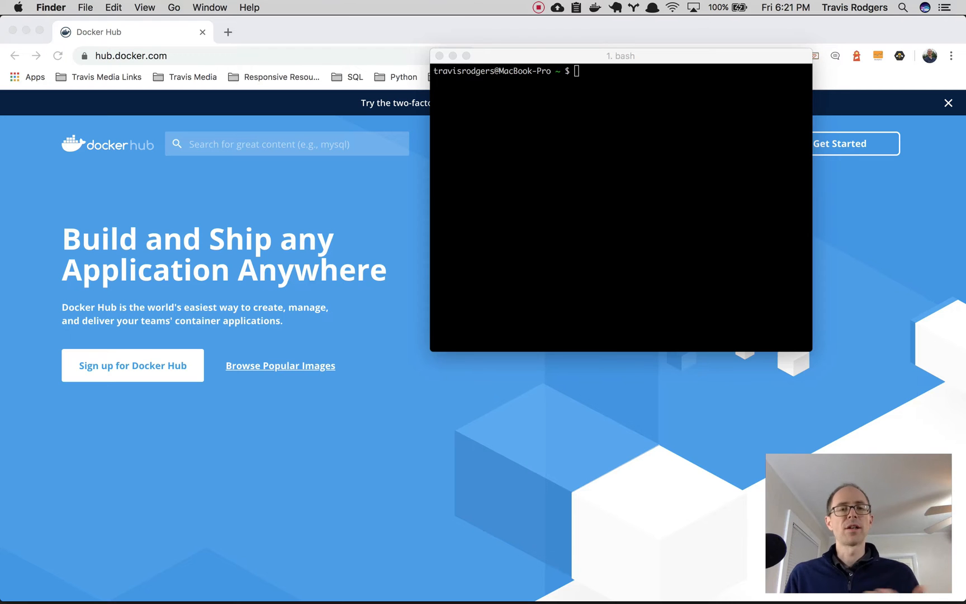
# Run a docker command in iTerm2 before moving to the express-docker project.
pyautogui.write('docke')
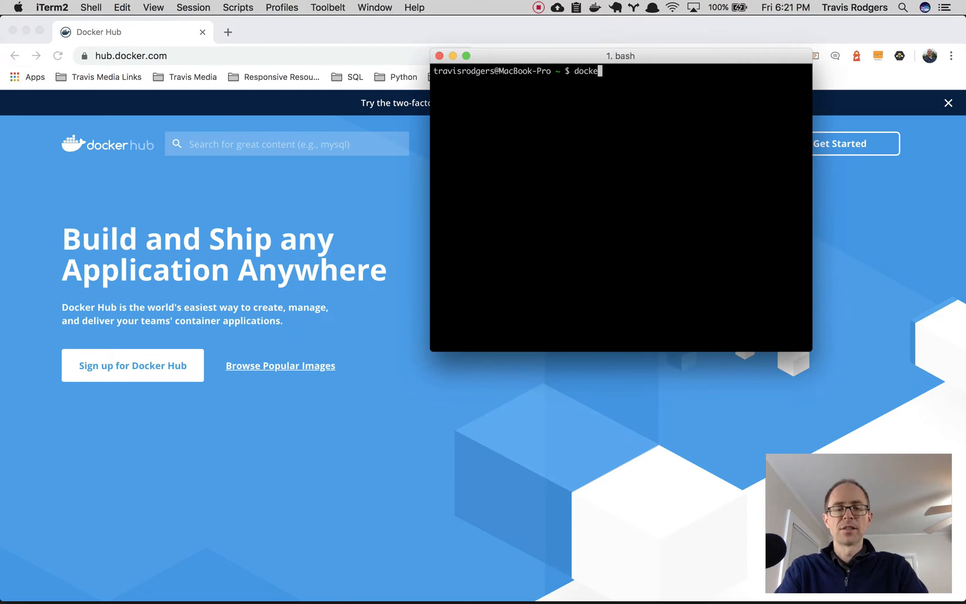
pyautogui.press('Return')
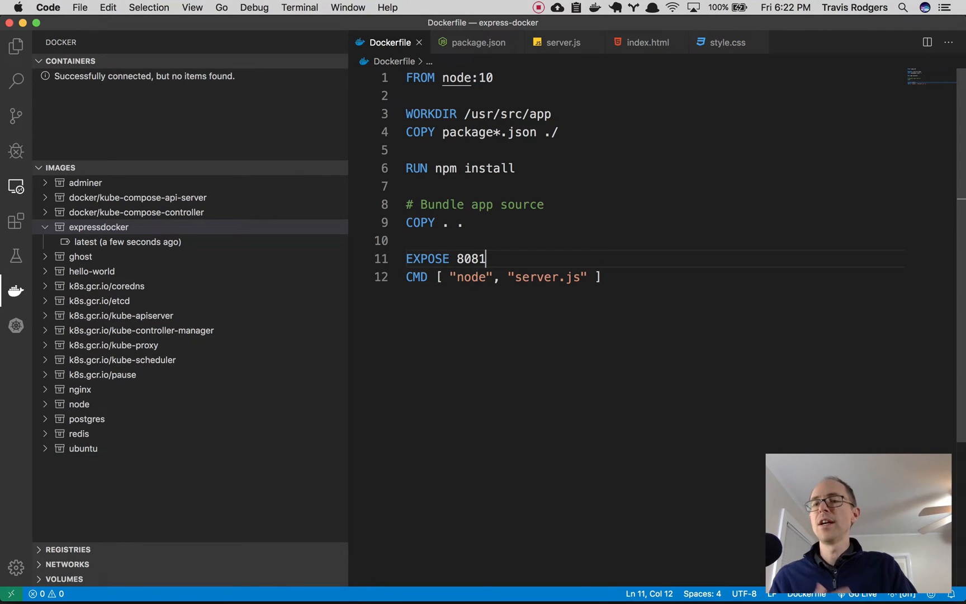
pyautogui.click(15, 220)
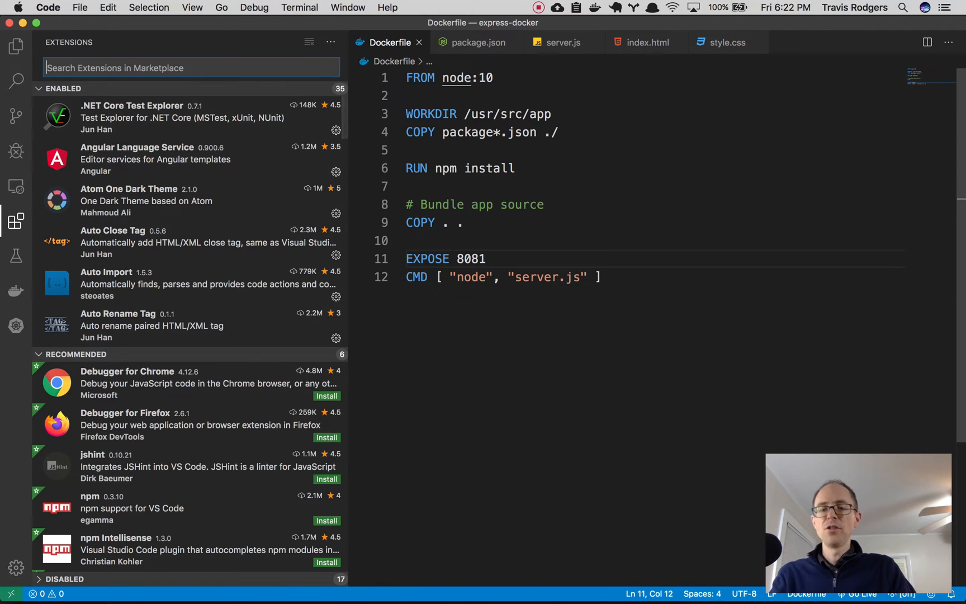
pyautogui.write('dc')
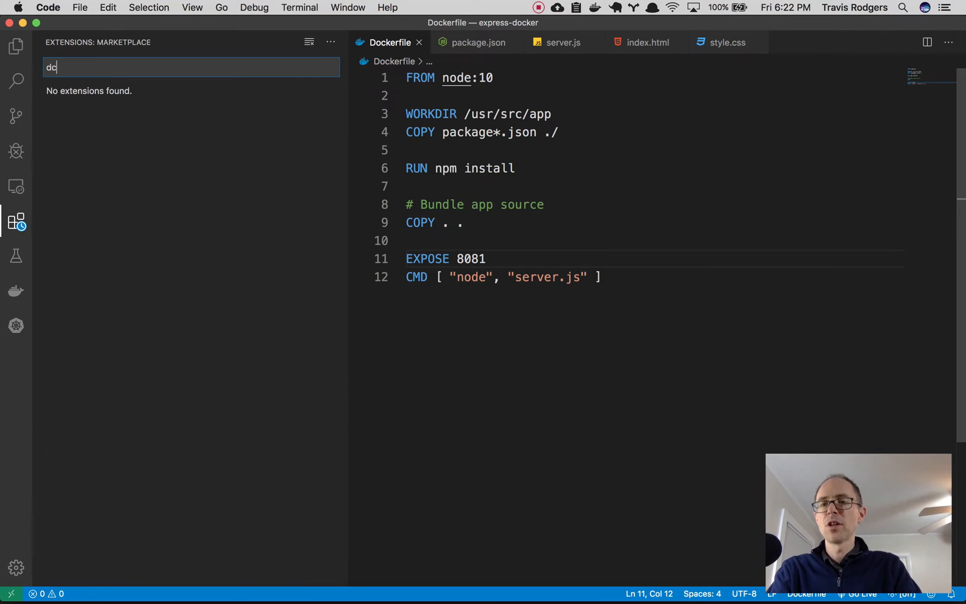
pyautogui.write('ker')
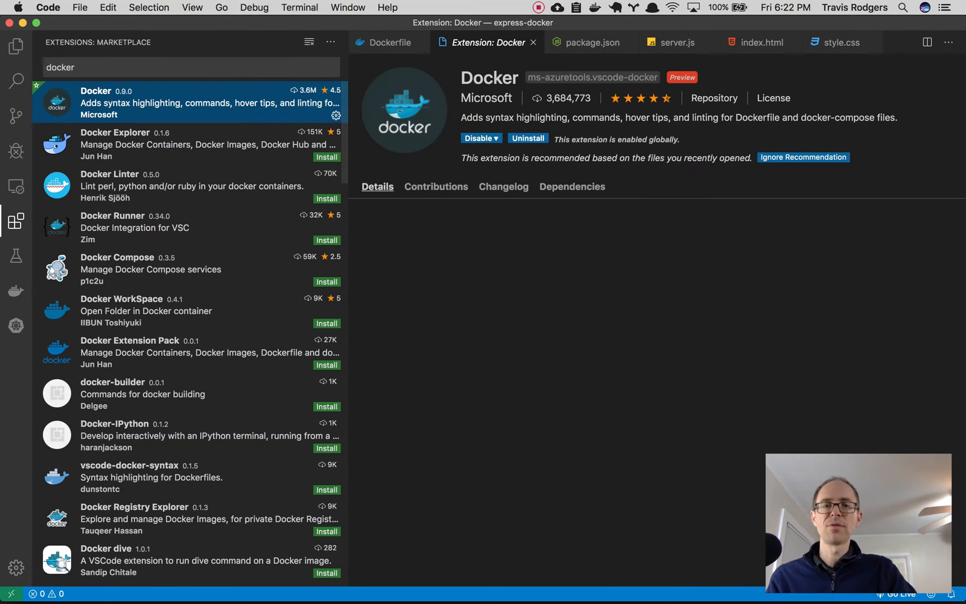
pyautogui.click(378, 186)
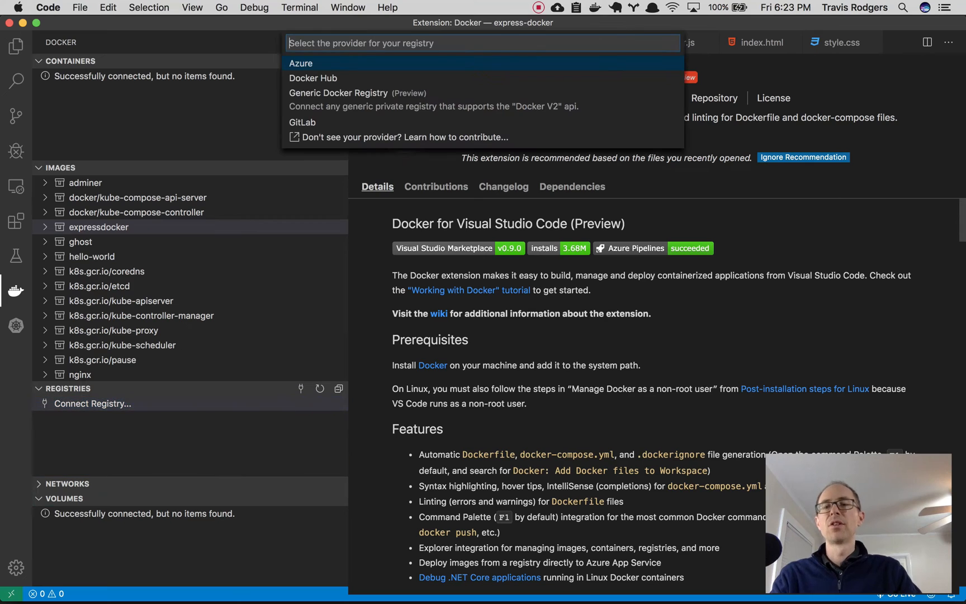
pyautogui.click(67, 388)
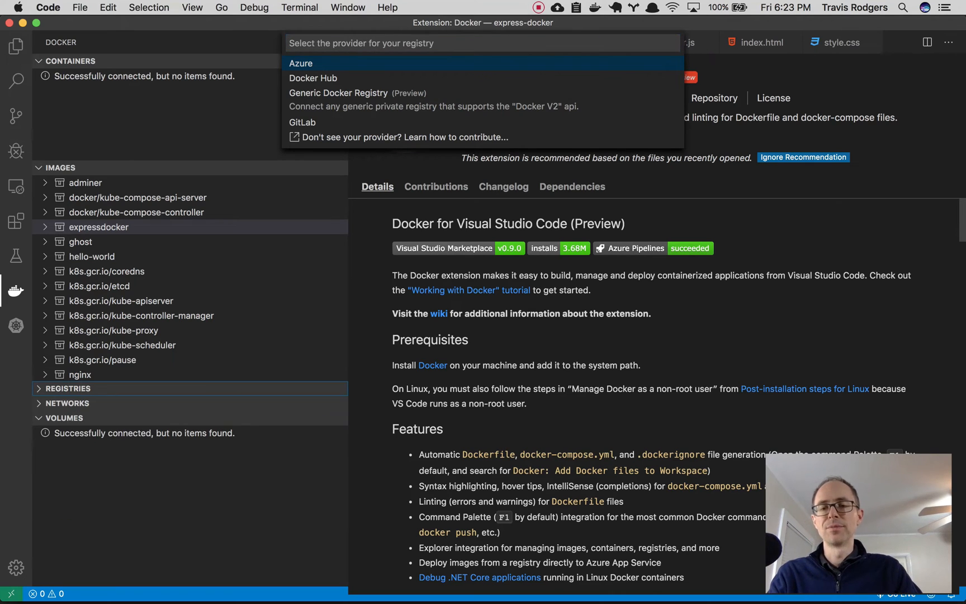
pyautogui.click(67, 388)
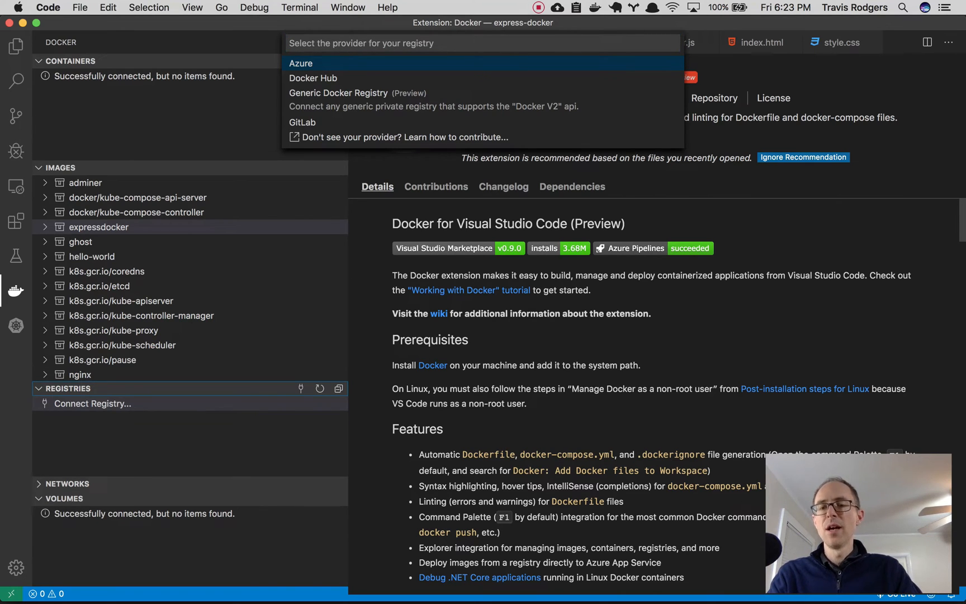
pyautogui.click(67, 388)
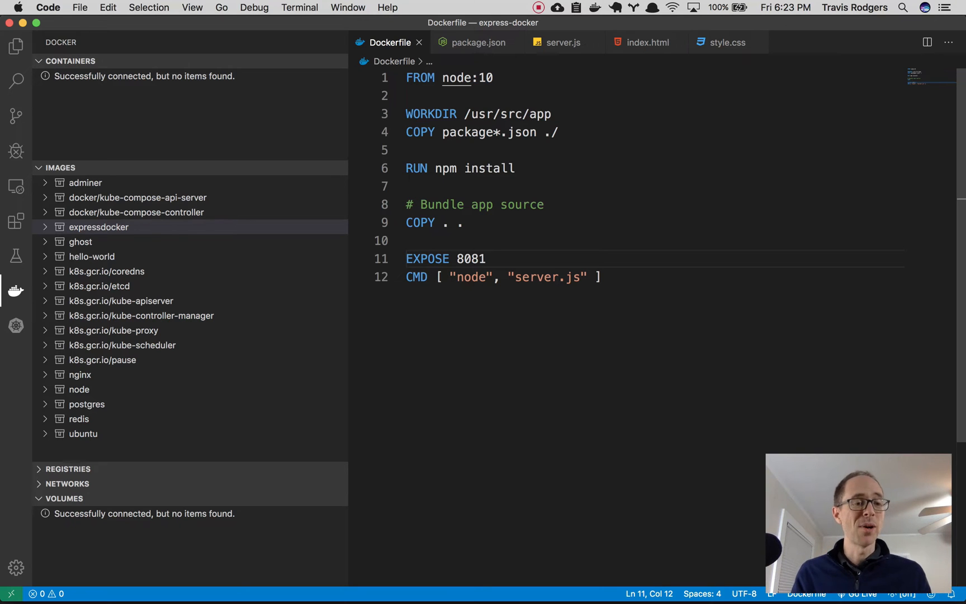
pyautogui.click(643, 41)
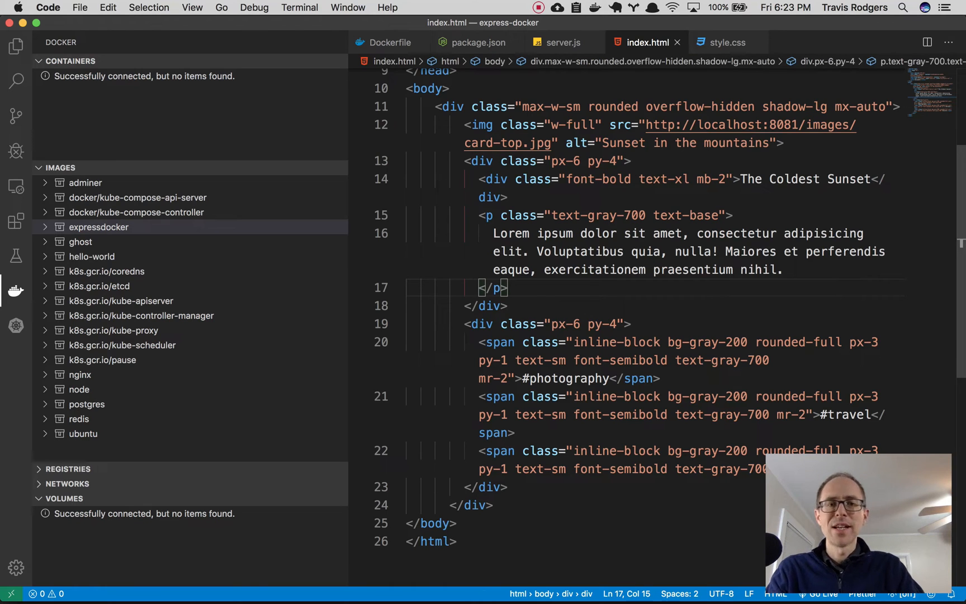
pyautogui.click(437, 107)
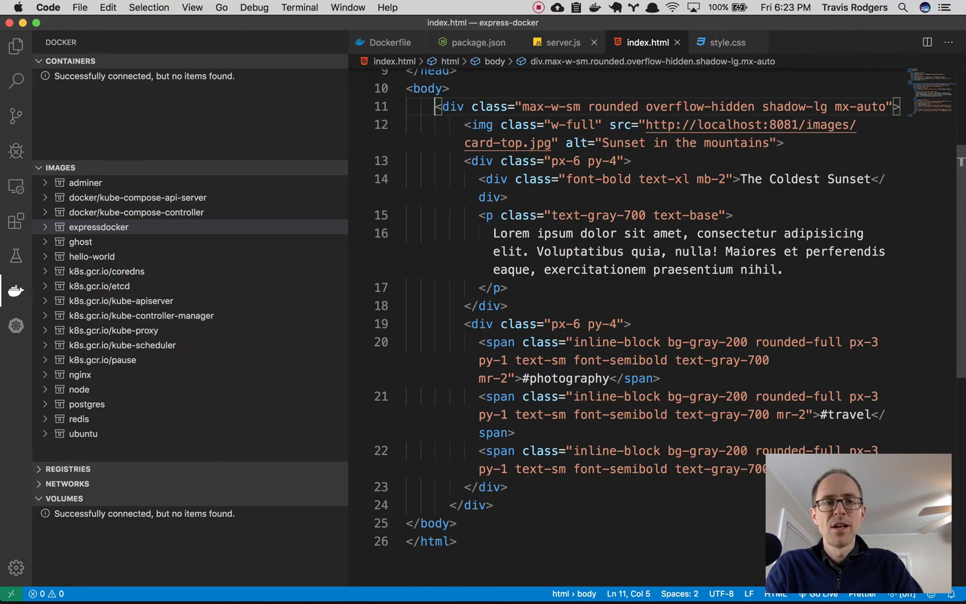
pyautogui.click(561, 43)
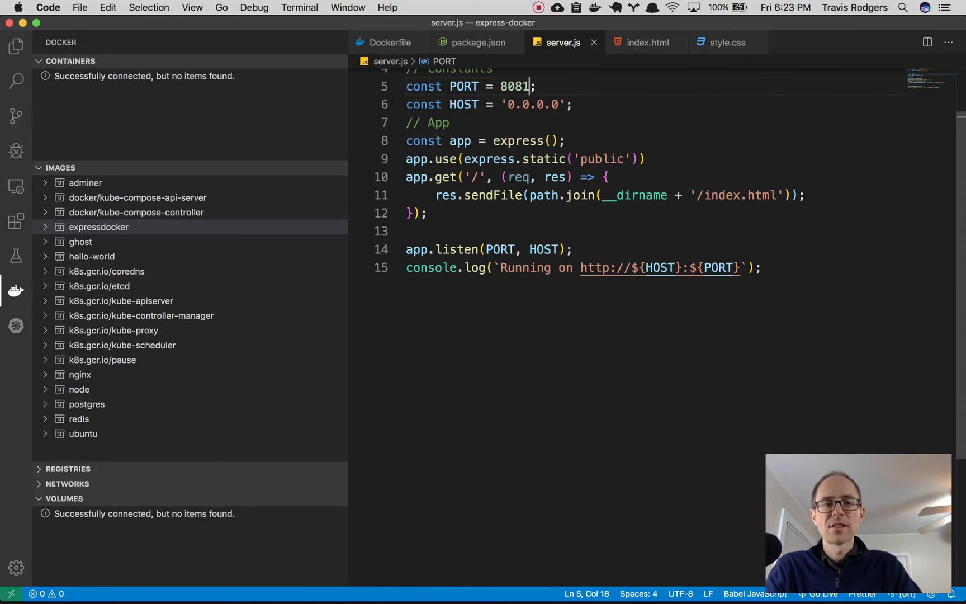
pyautogui.click(389, 42)
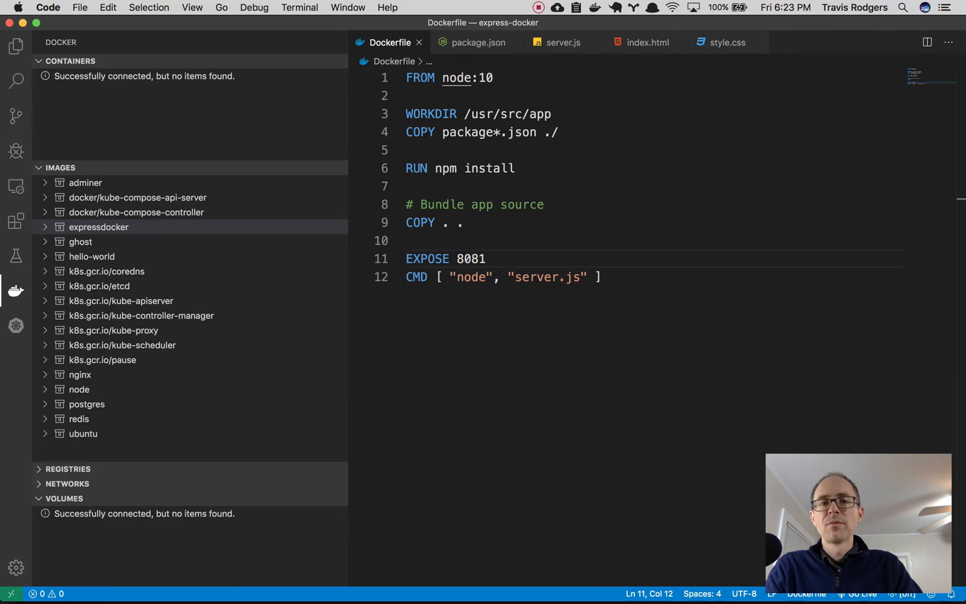
pyautogui.click(474, 77)
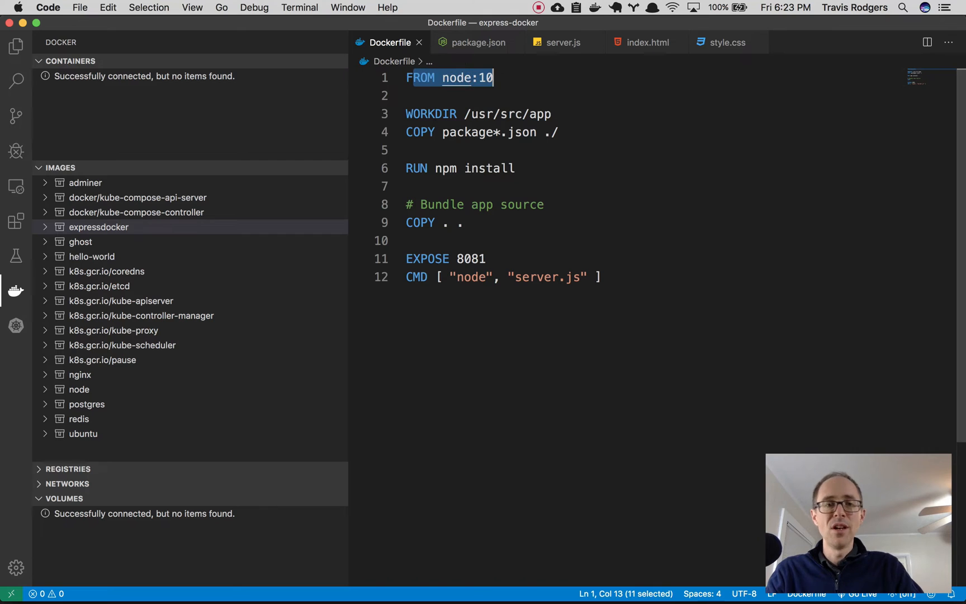
pyautogui.doubleClick(540, 114)
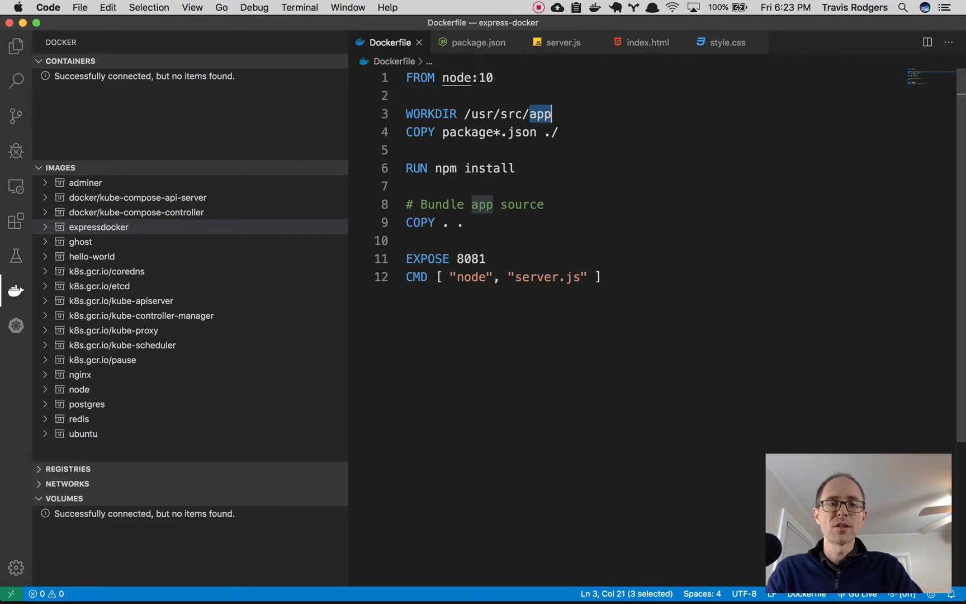
pyautogui.click(551, 114)
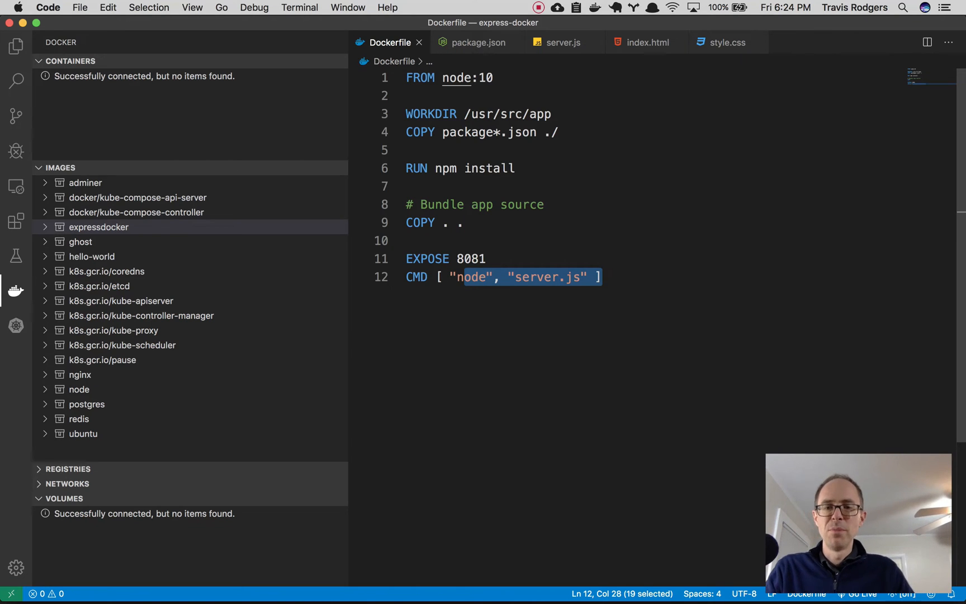
# Build the Dockerfile into an image tagged expressdocker:latest via Docker Images: Build Image.
pyautogui.press('cmd+shift+p')
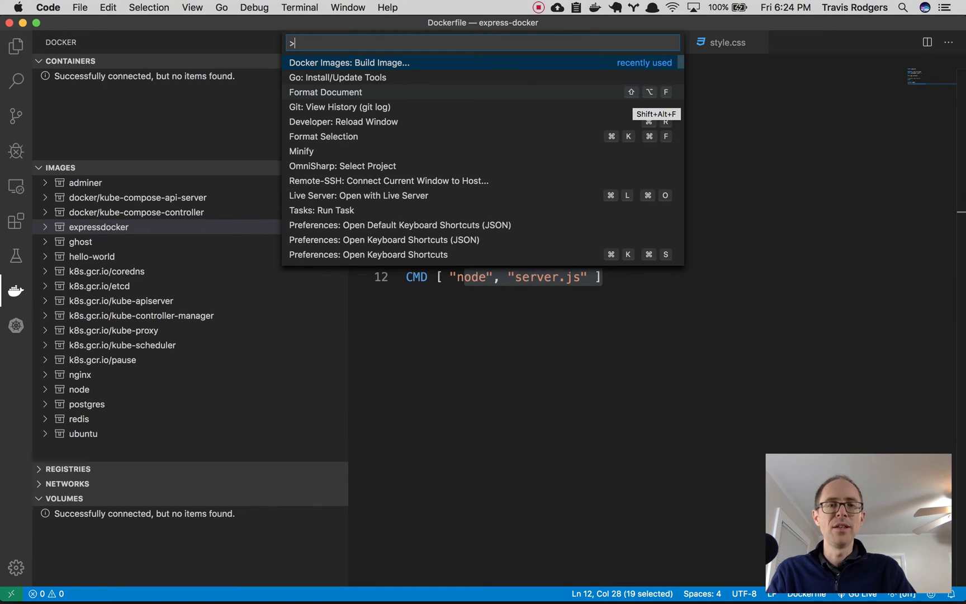
pyautogui.write('docker')
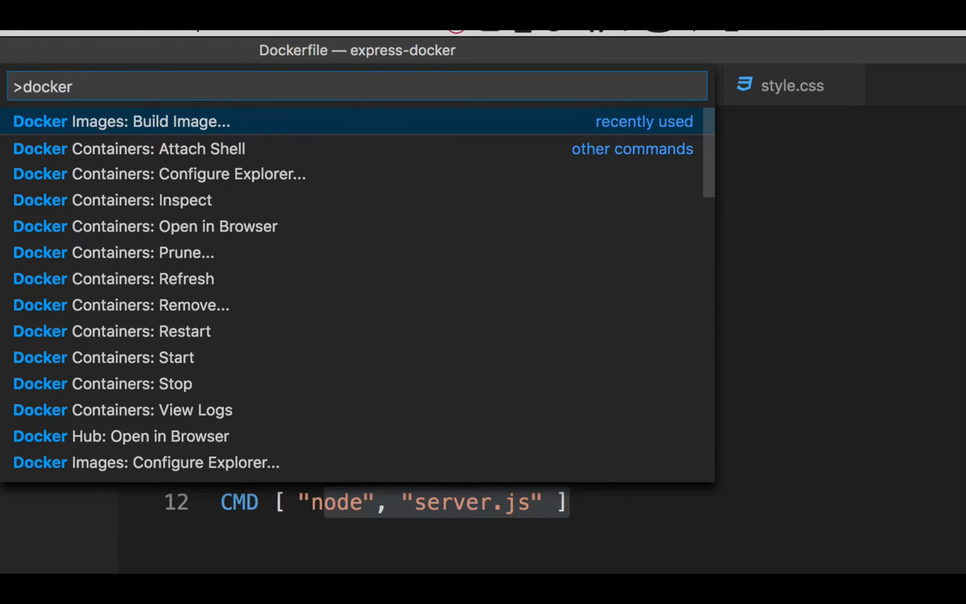
pyautogui.click(121, 121)
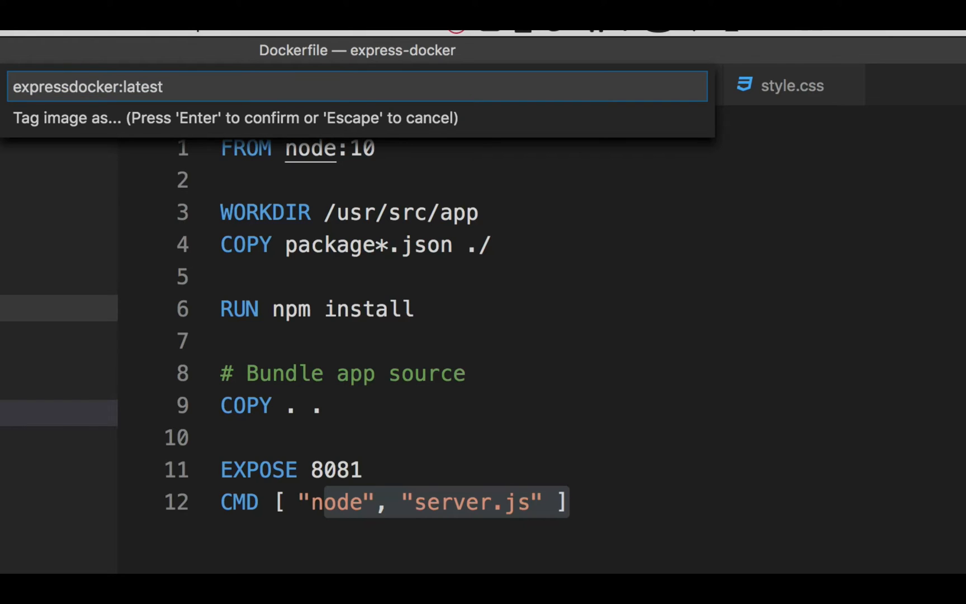
pyautogui.press('Return')
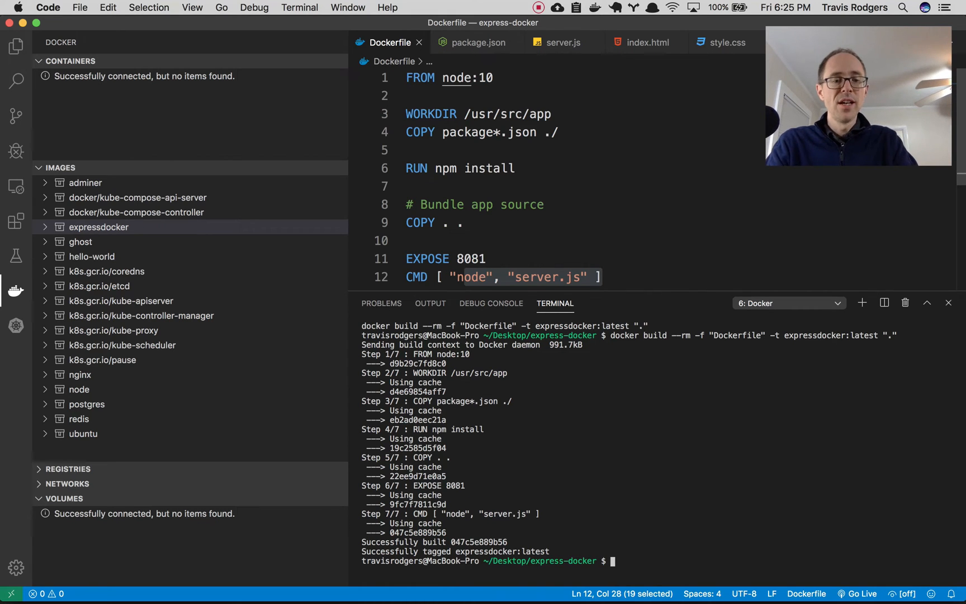
# Refresh the local Images list so expressdocker and its latest tag appear.
pyautogui.click(59, 168)
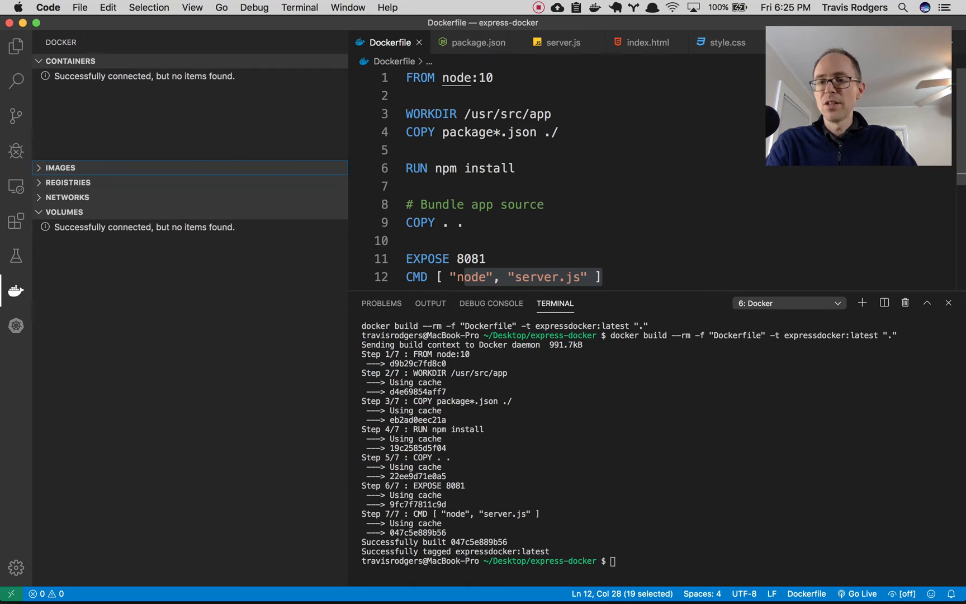
pyautogui.click(59, 167)
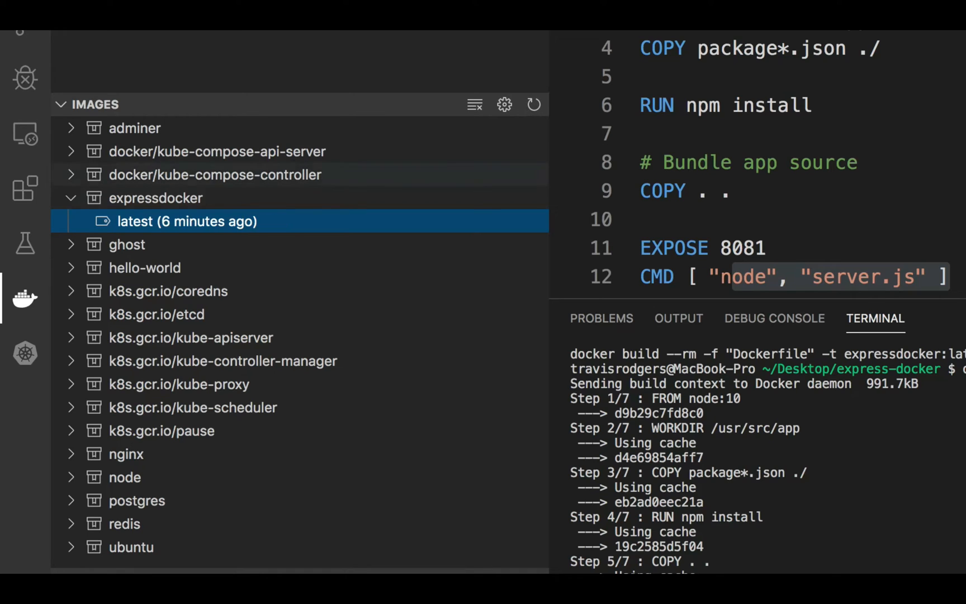
pyautogui.moveTo(187, 221)
pyautogui.write('>doc')
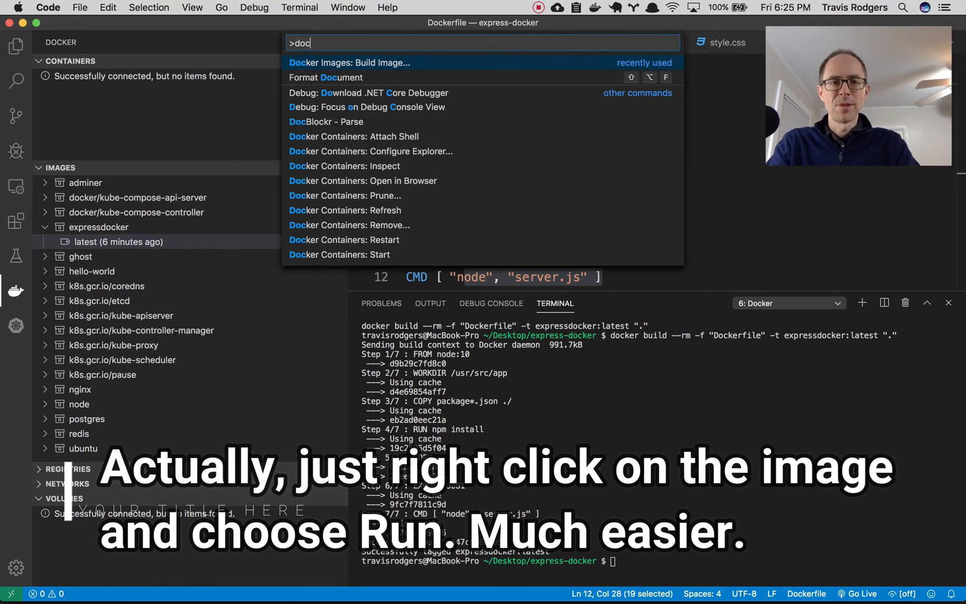
# Run a detached container from expressdocker:latest with port 8081 published via Docker Images: Run.
pyautogui.write('ker')
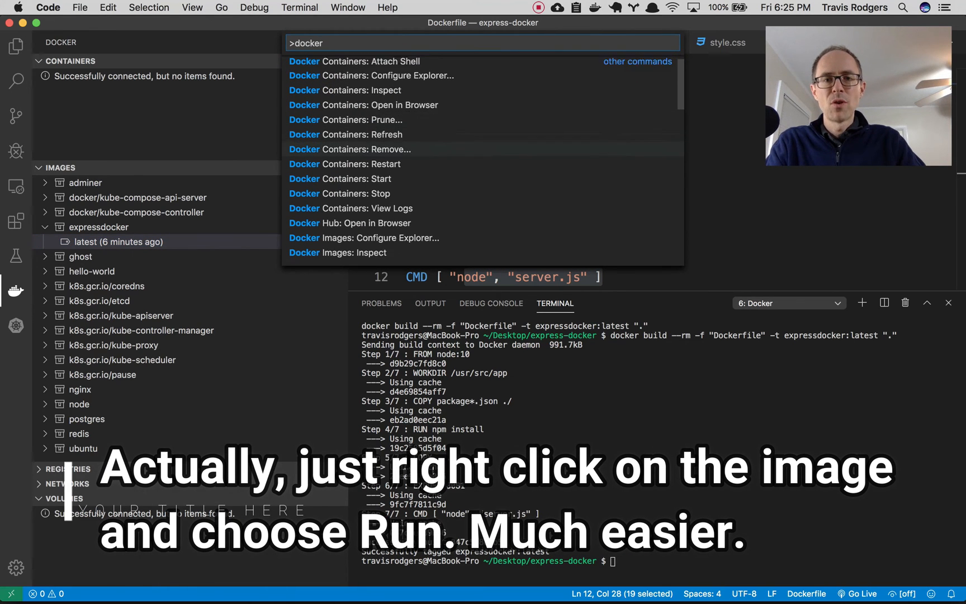
pyautogui.scroll(-3)
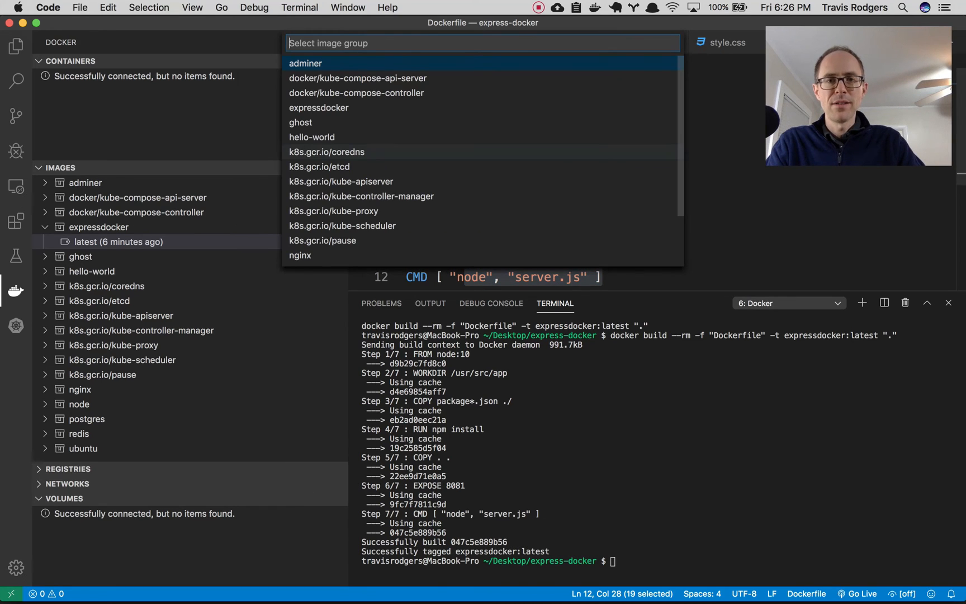
pyautogui.scroll(-3)
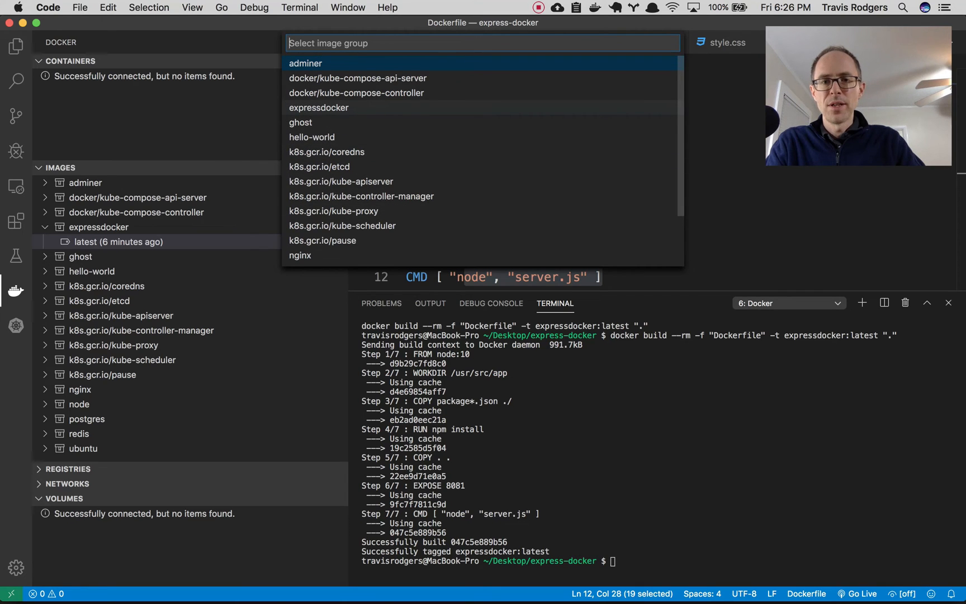
pyautogui.click(319, 108)
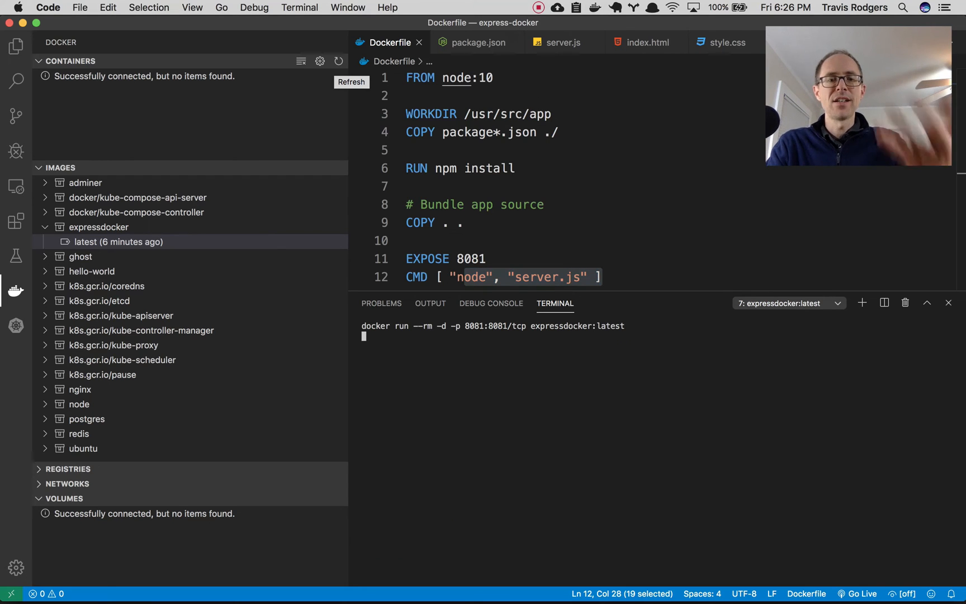
pyautogui.press('Return')
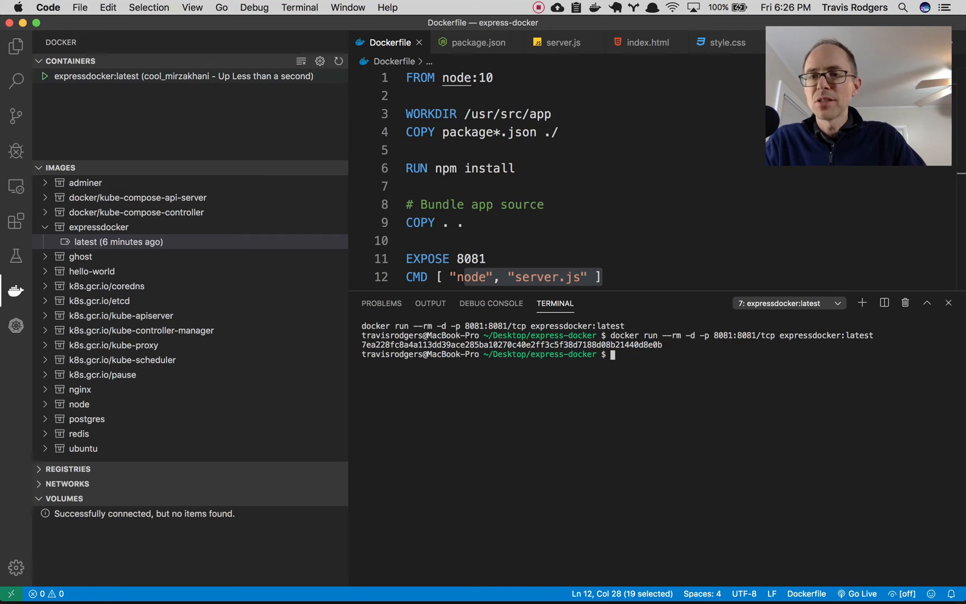
pyautogui.moveTo(183, 76)
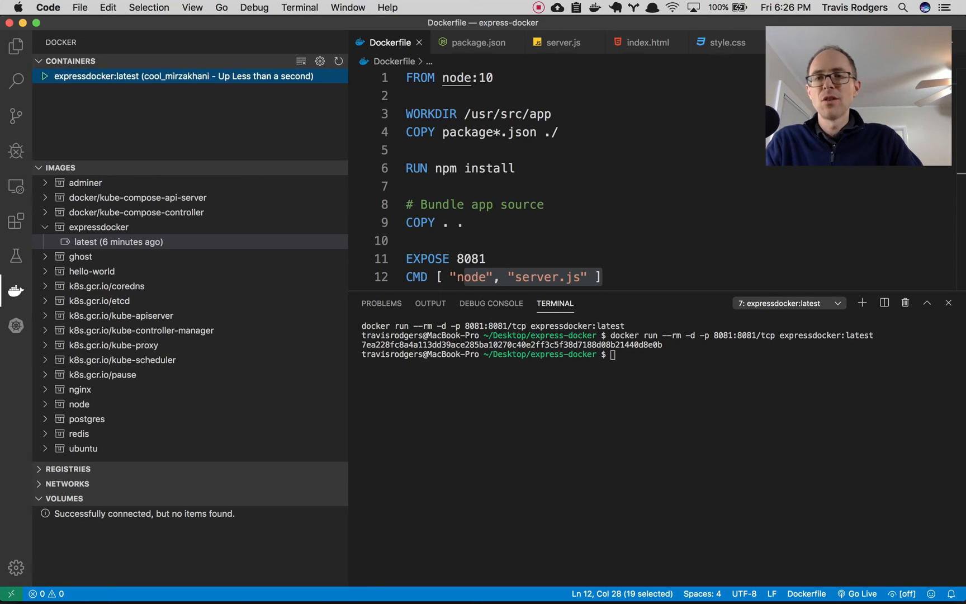
# Launch the running container's app at localhost:8081 in Chrome via Open in Browser.
pyautogui.rightClick(179, 76)
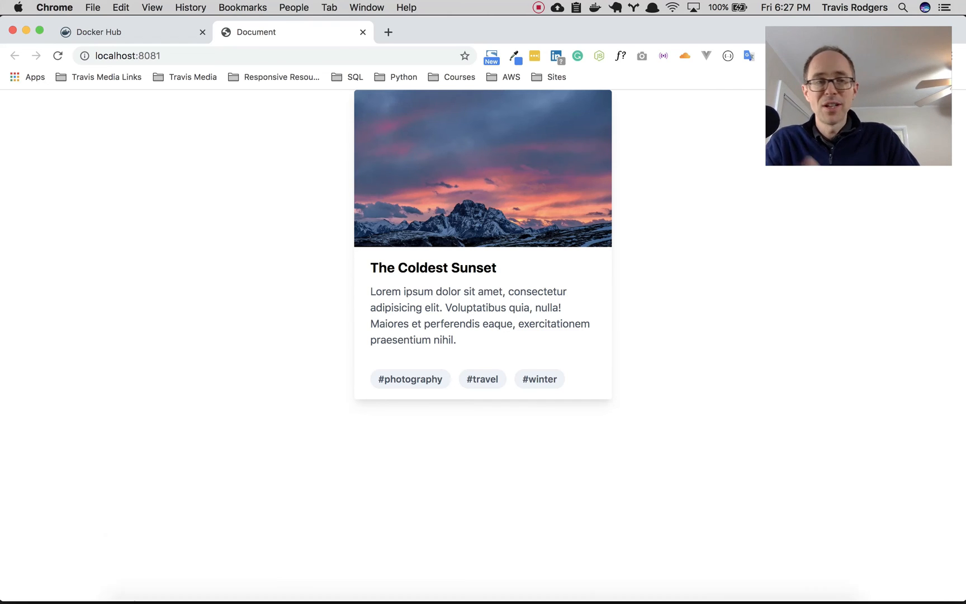
pyautogui.moveTo(377, 575)
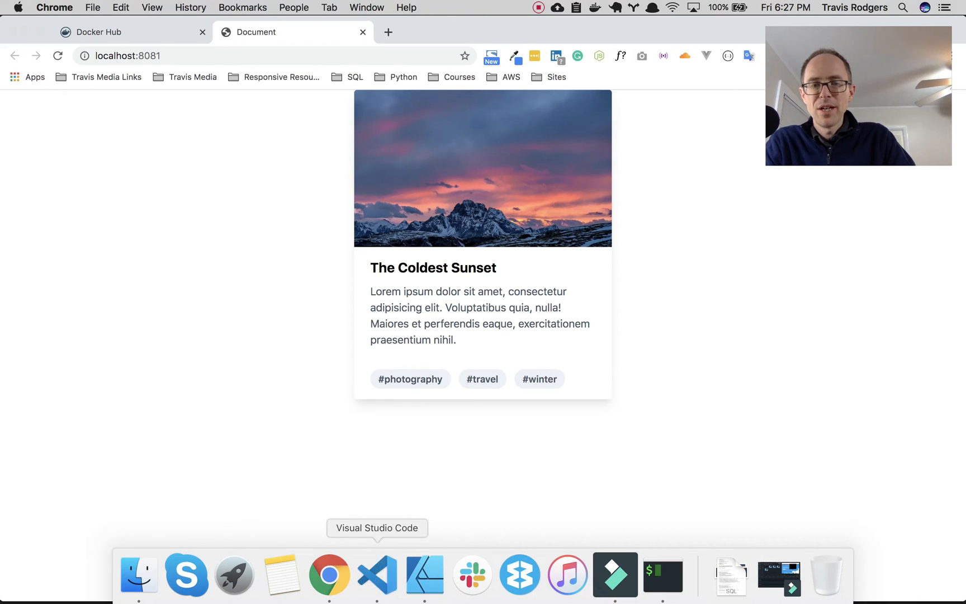
# Attach a shell to the expressdocker container and list the app files with ls.
pyautogui.click(377, 575)
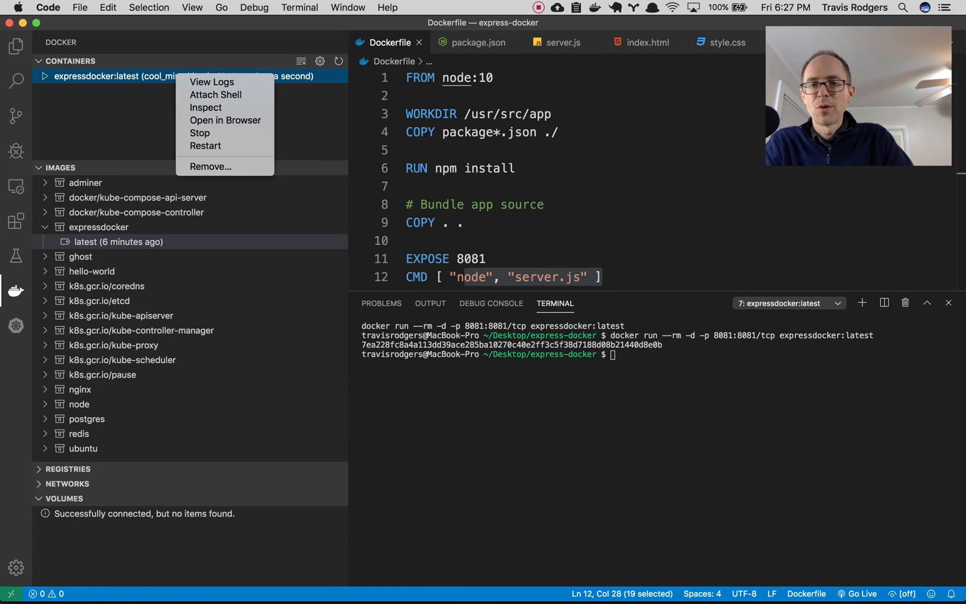
pyautogui.moveTo(216, 93)
pyautogui.write('cd ..')
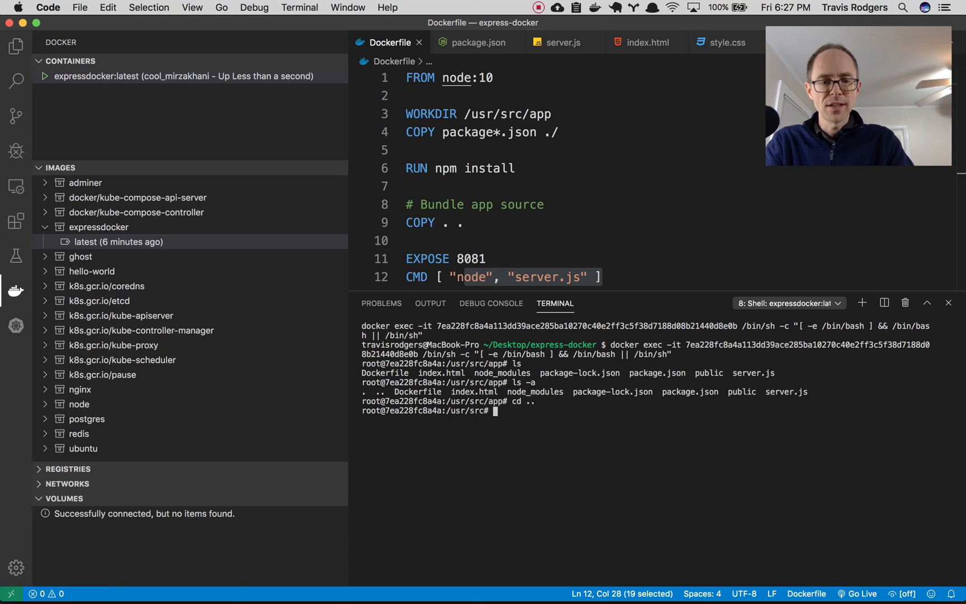
pyautogui.write('ls')
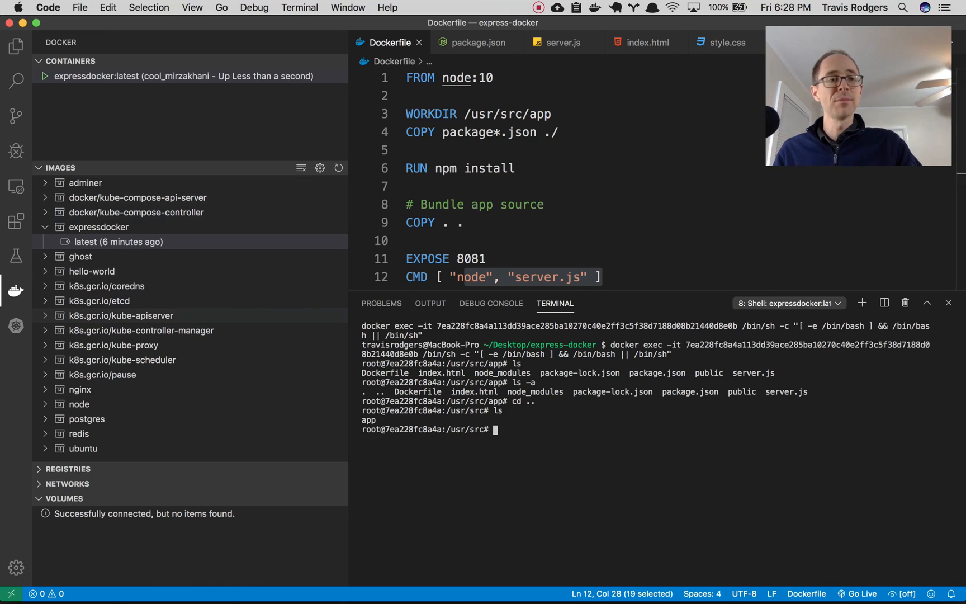
pyautogui.moveTo(140, 330)
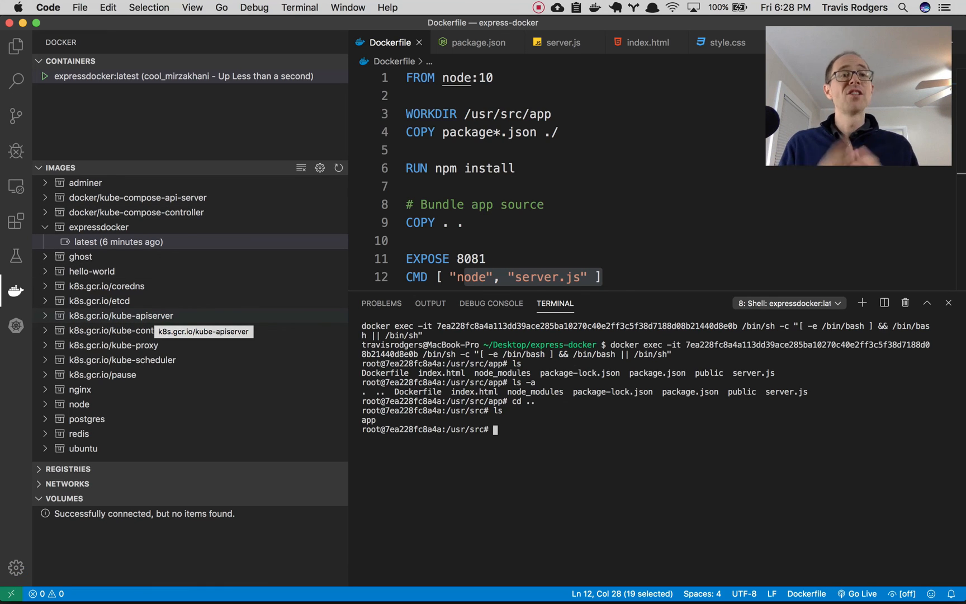